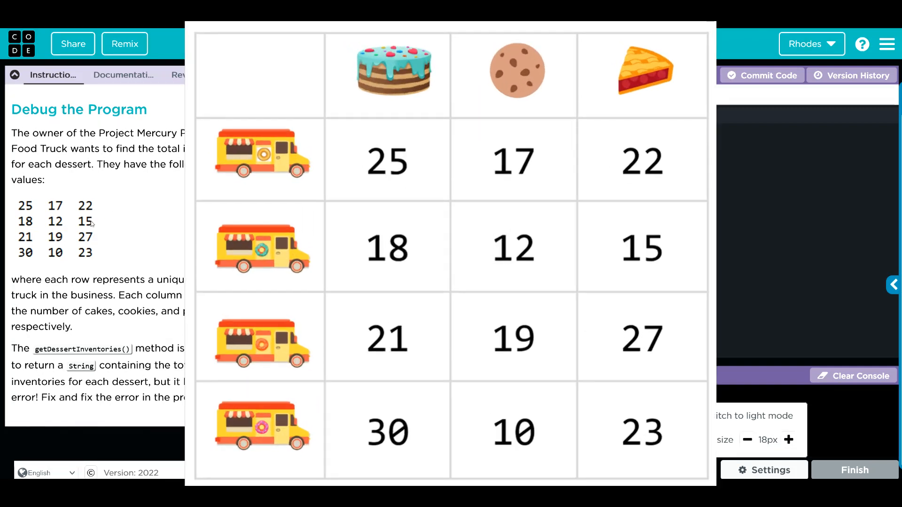
mouse_move(32, 225)
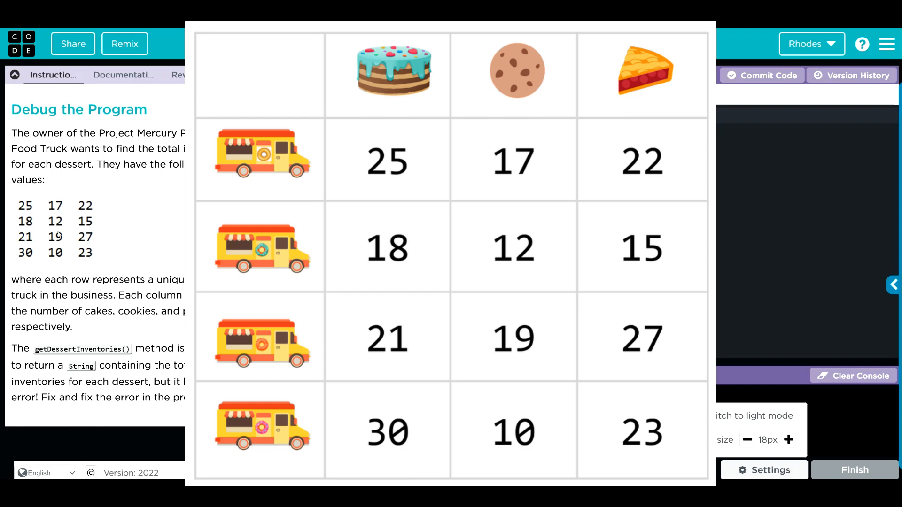
mouse_move(140, 233)
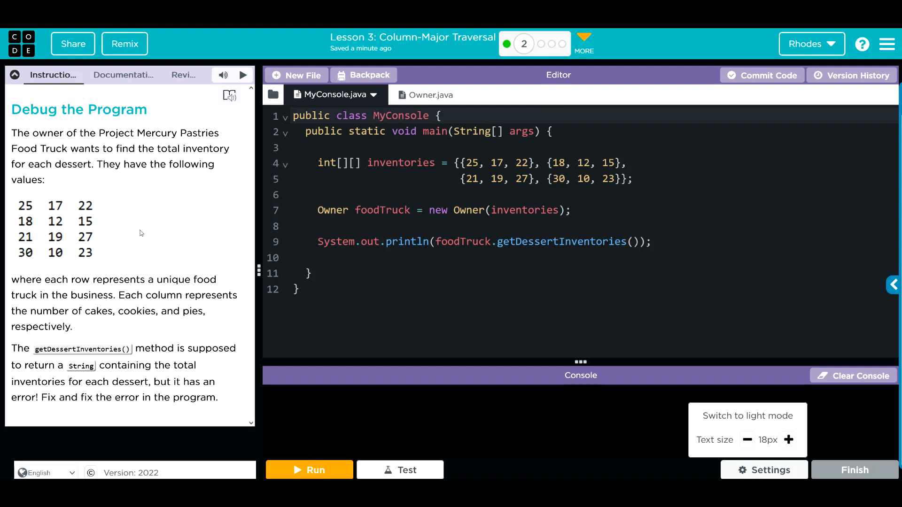
mouse_move(111, 375)
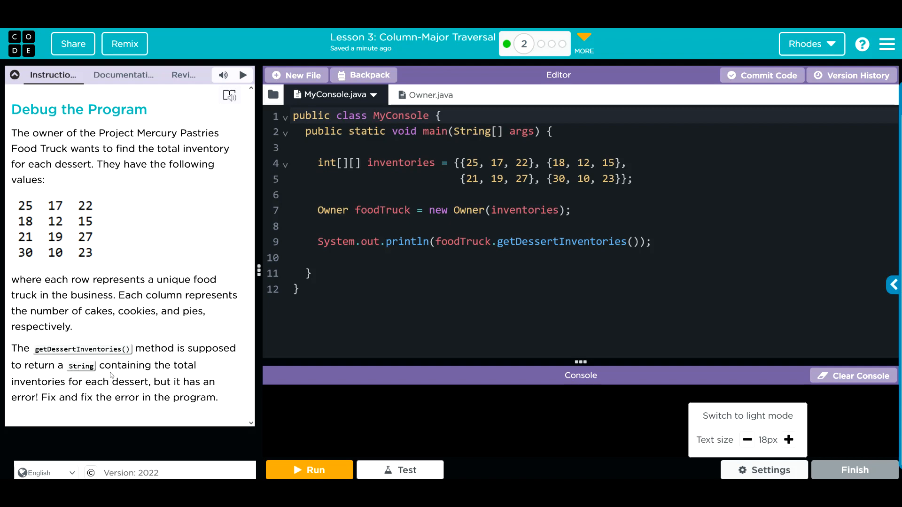
mouse_move(70, 403)
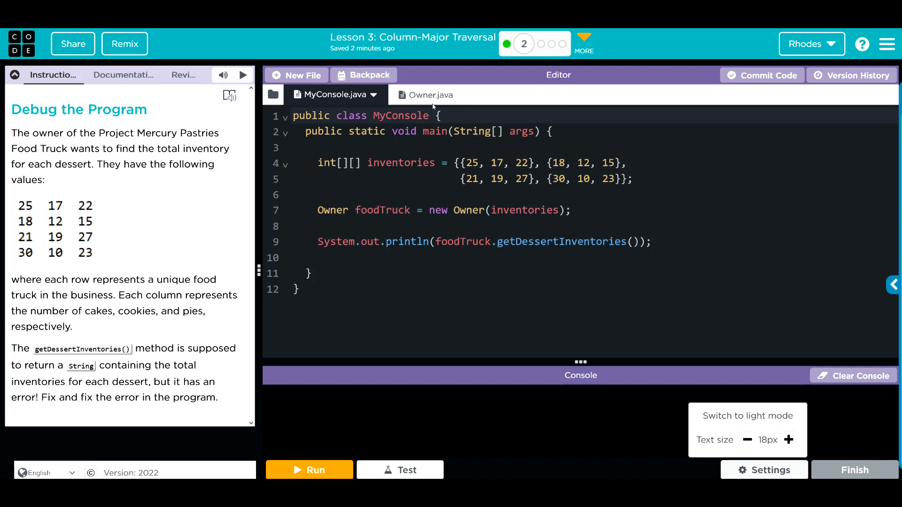
Show Owner.java scrolled to getDessertInventories, whose nested loops still total each row
click(429, 94)
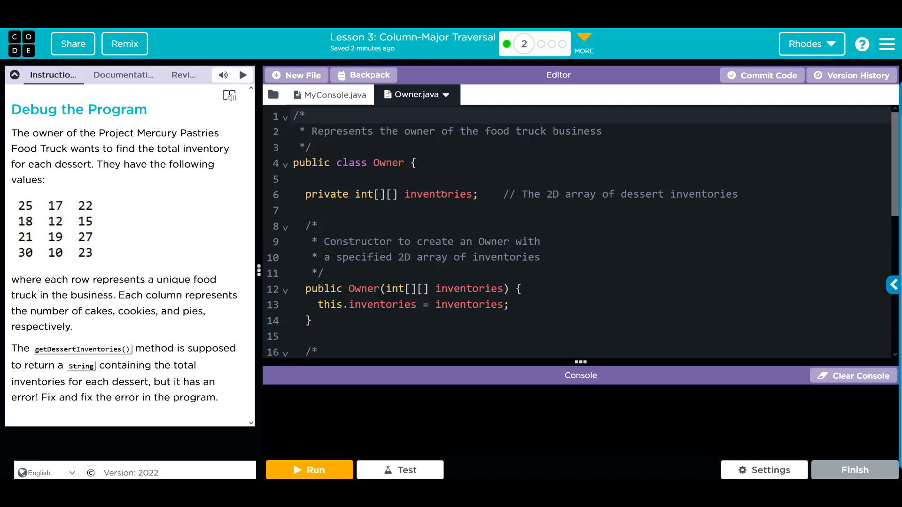
scroll(down, 3)
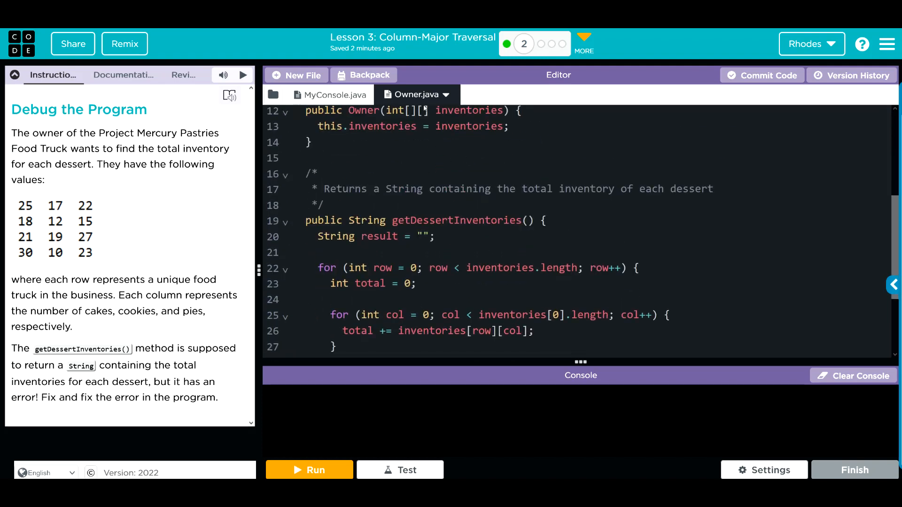
scroll(down, 3)
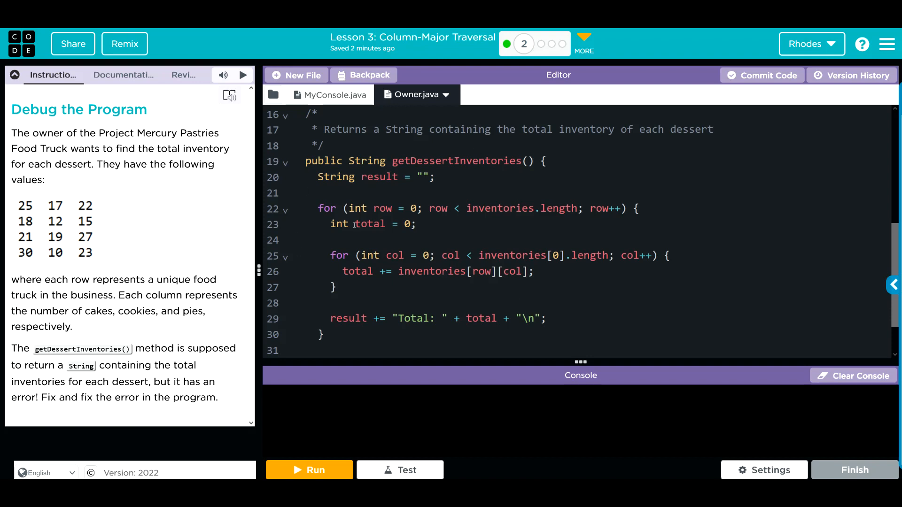
mouse_move(599, 311)
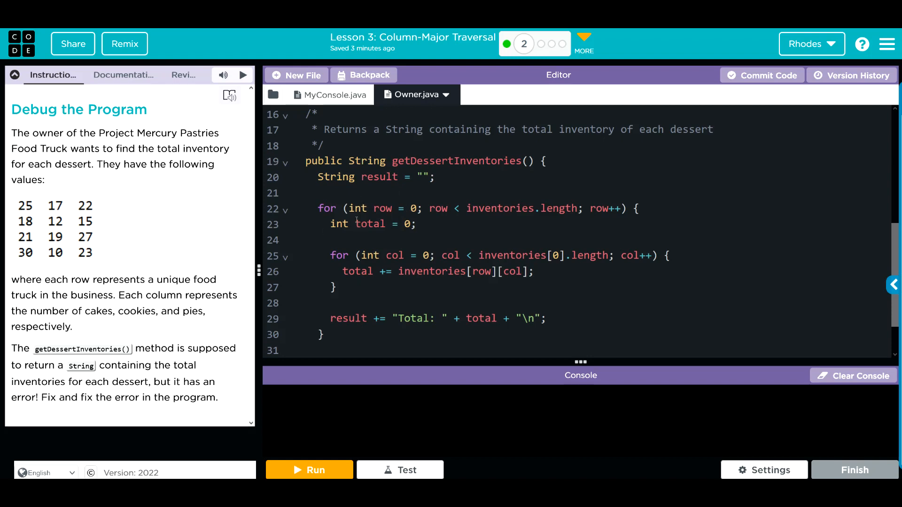
click(123, 75)
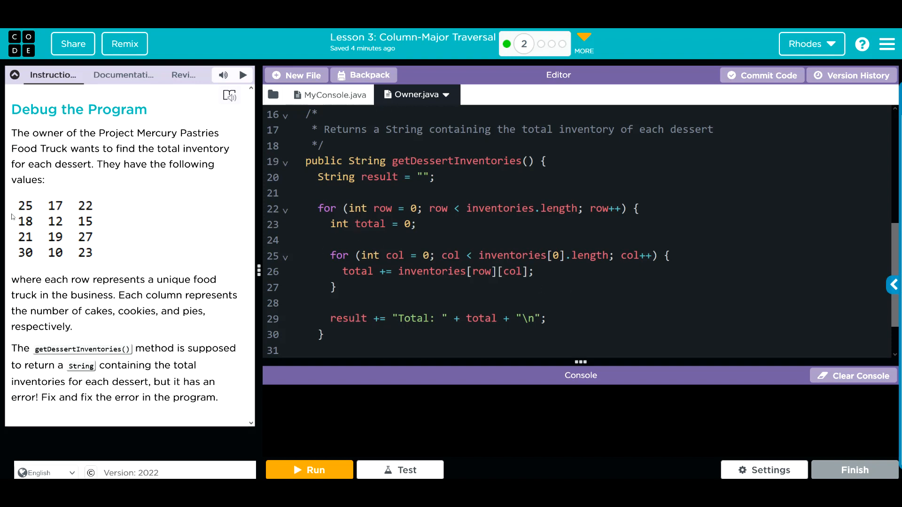
mouse_move(68, 260)
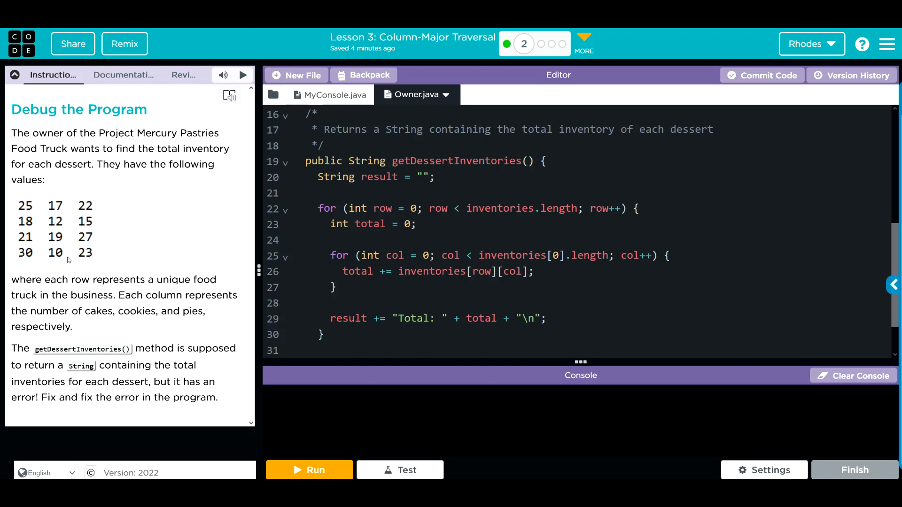
mouse_move(118, 268)
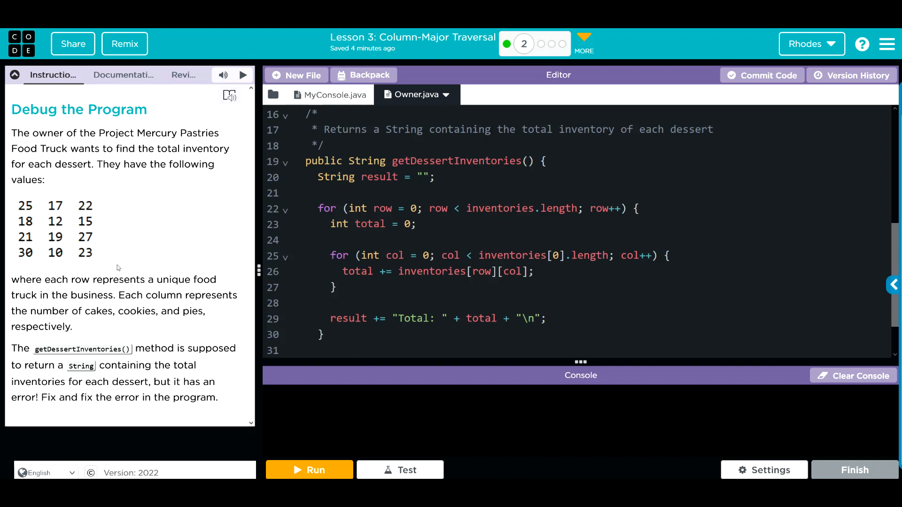
mouse_move(22, 214)
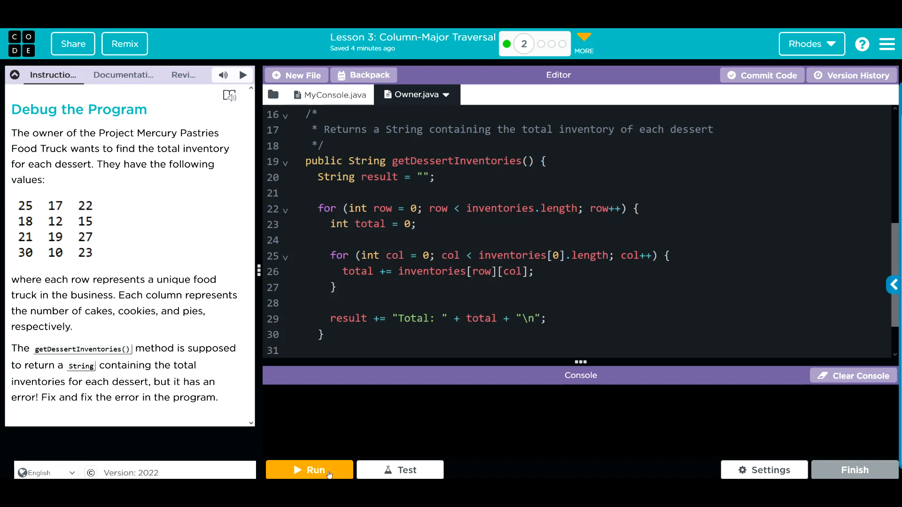
Run the unchanged program, printing the four row totals 64, 45, 67 and 63
click(309, 470)
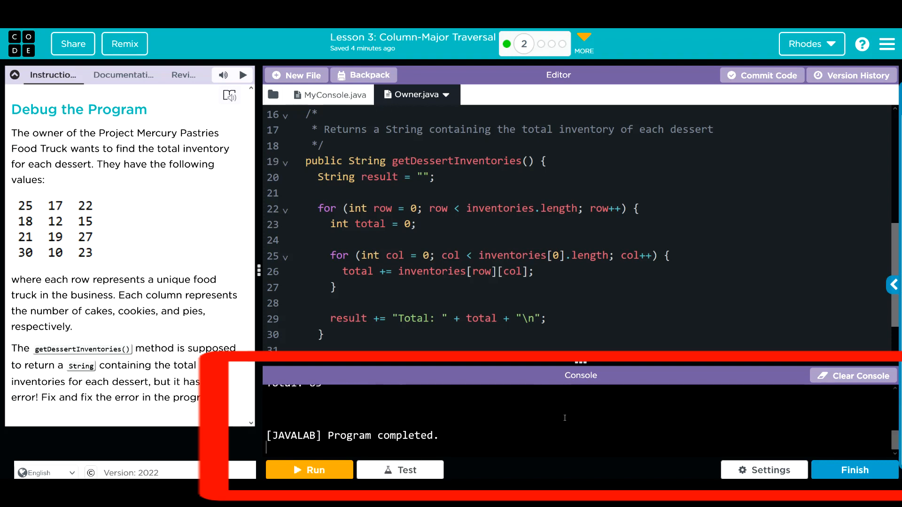
click(309, 470)
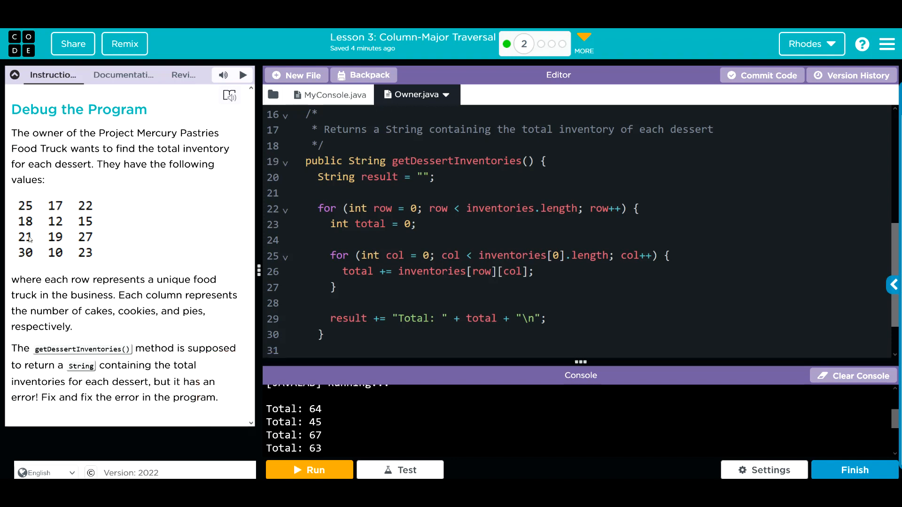
mouse_move(6, 214)
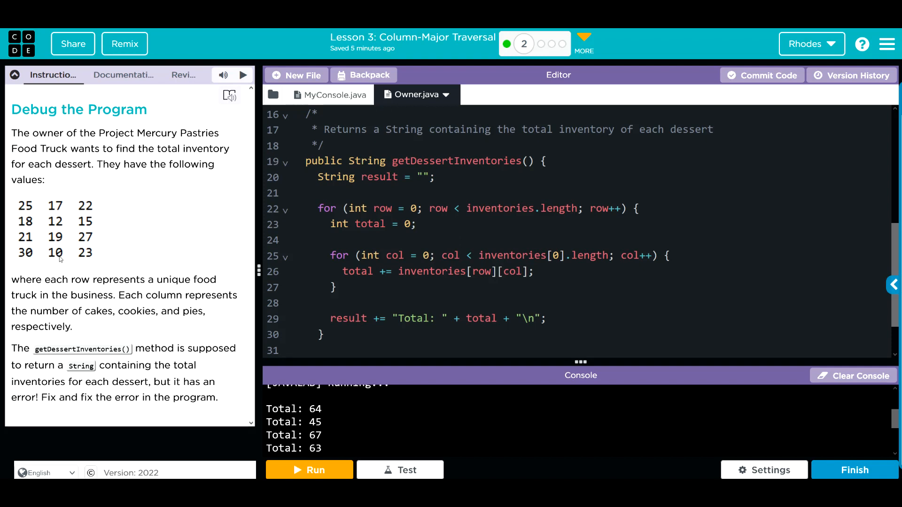
mouse_move(79, 190)
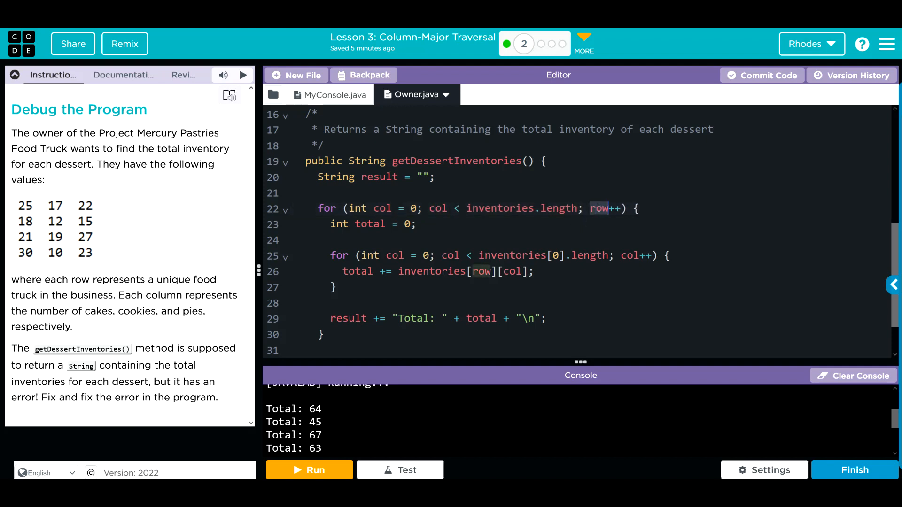
Make the outer loop iterate col over inventories[0].length and the inner loop row over inventories.length
text(col)
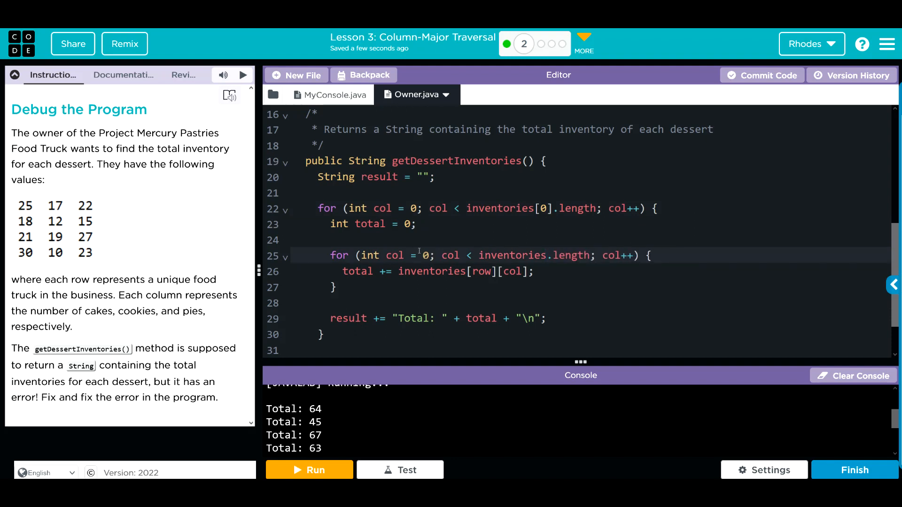
text(row)
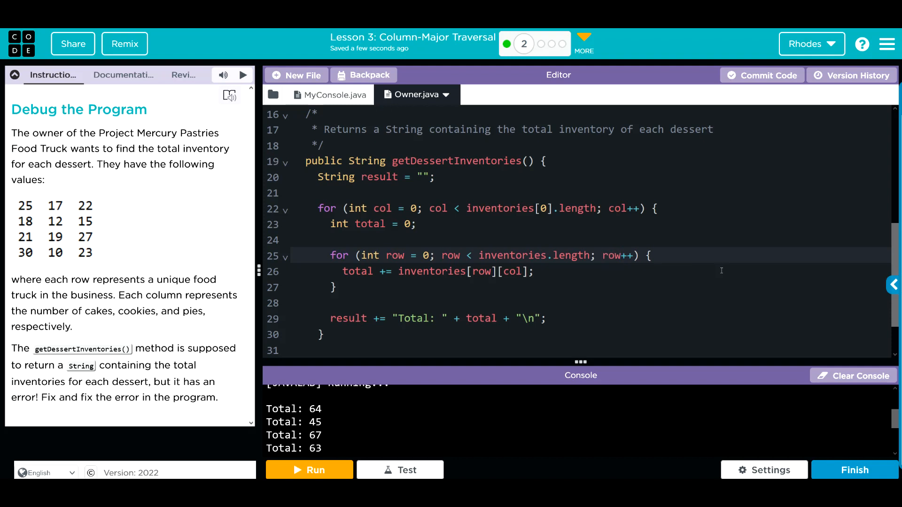
click(622, 255)
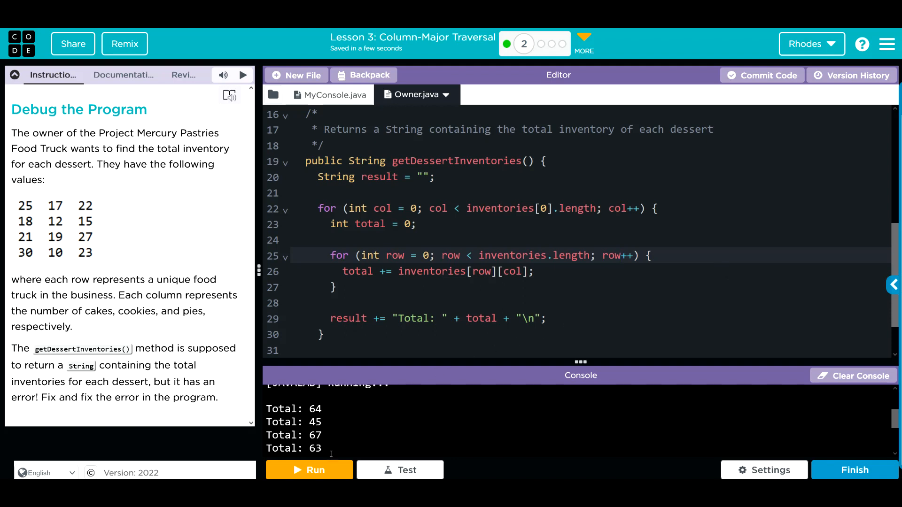
Run the corrected program, printing the three dessert totals 94, 58 and 87
click(309, 470)
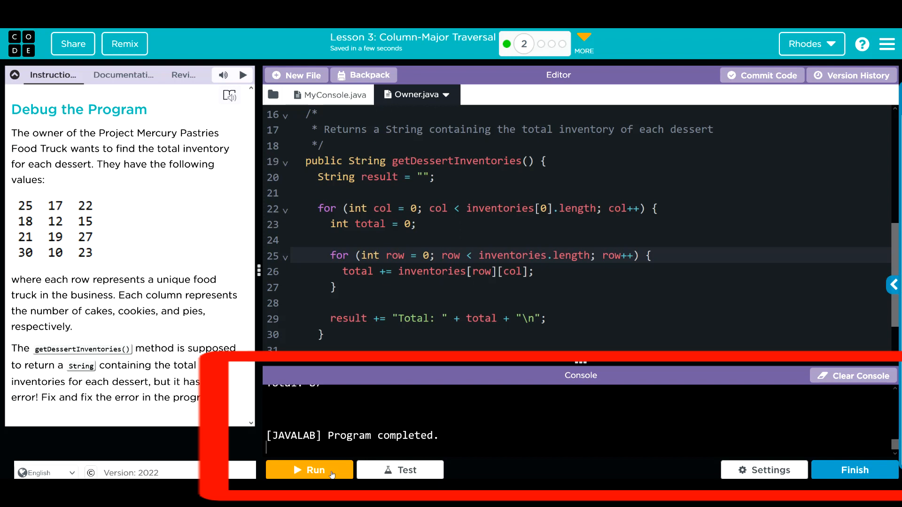
click(309, 470)
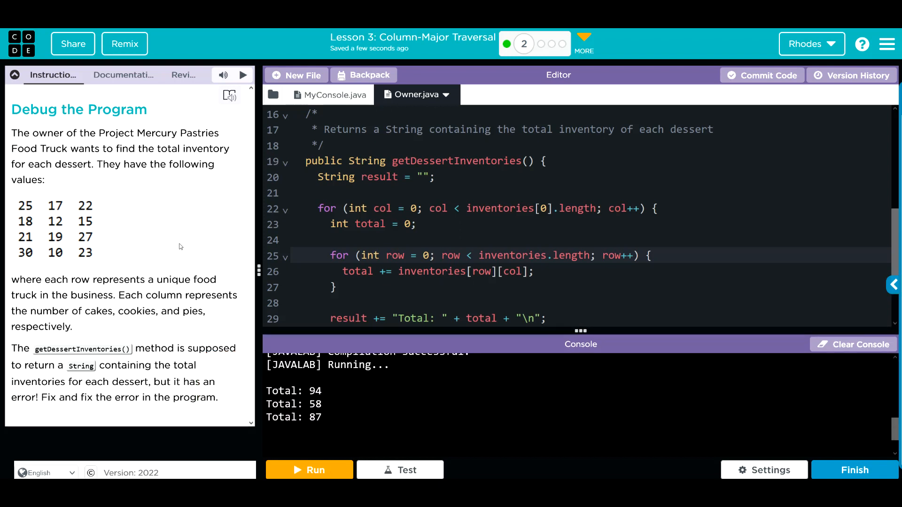
mouse_move(47, 193)
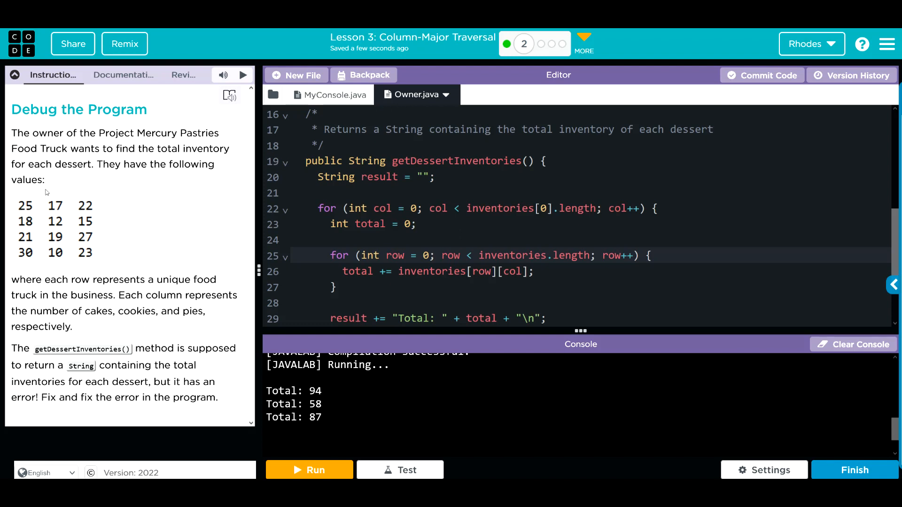
mouse_move(85, 259)
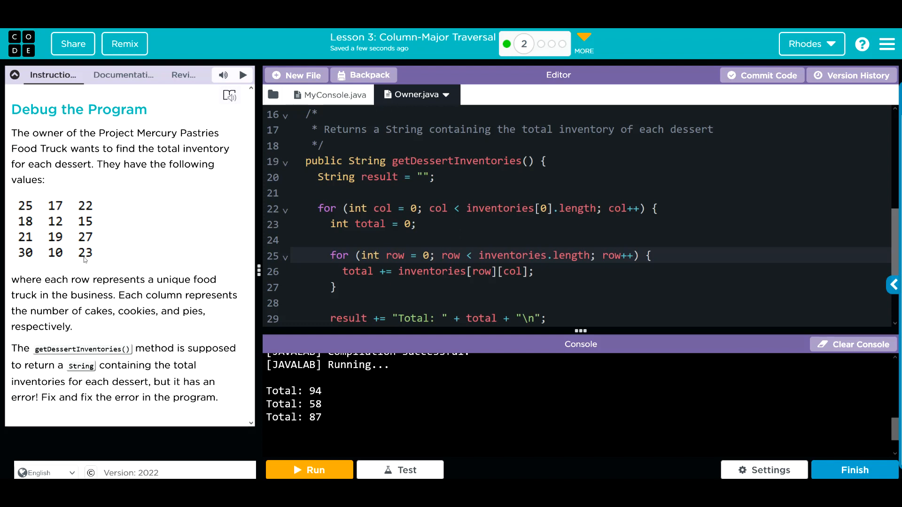
mouse_move(19, 254)
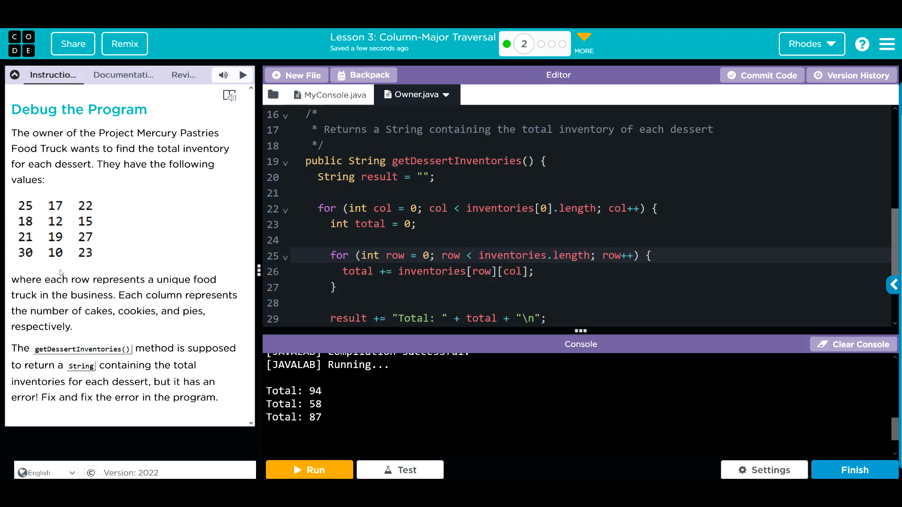
mouse_move(87, 274)
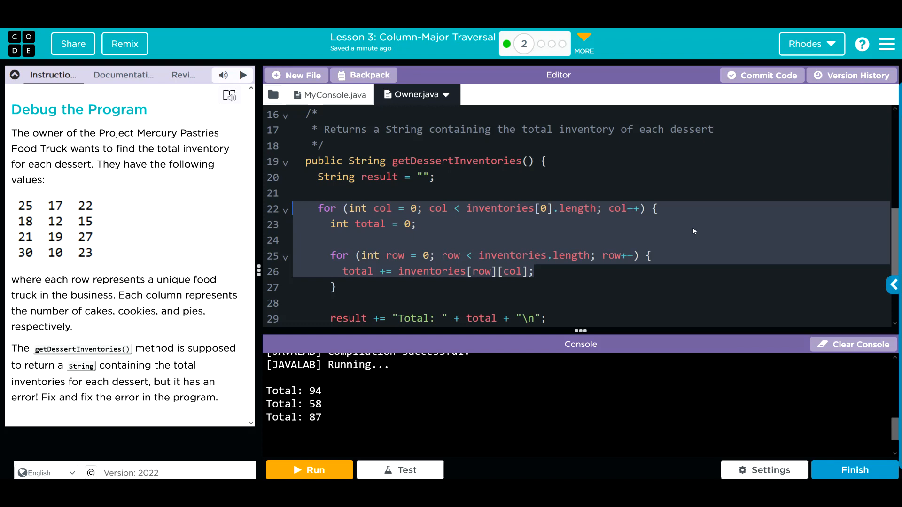
mouse_move(663, 237)
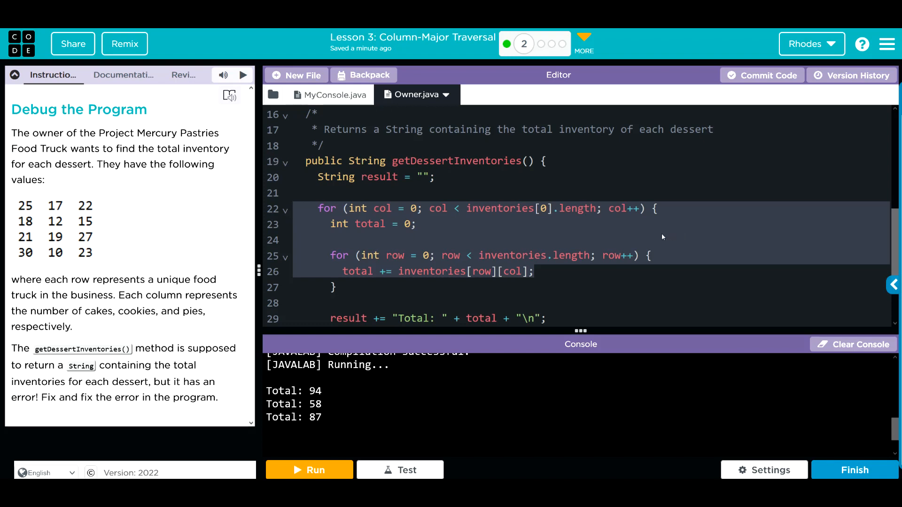
click(547, 208)
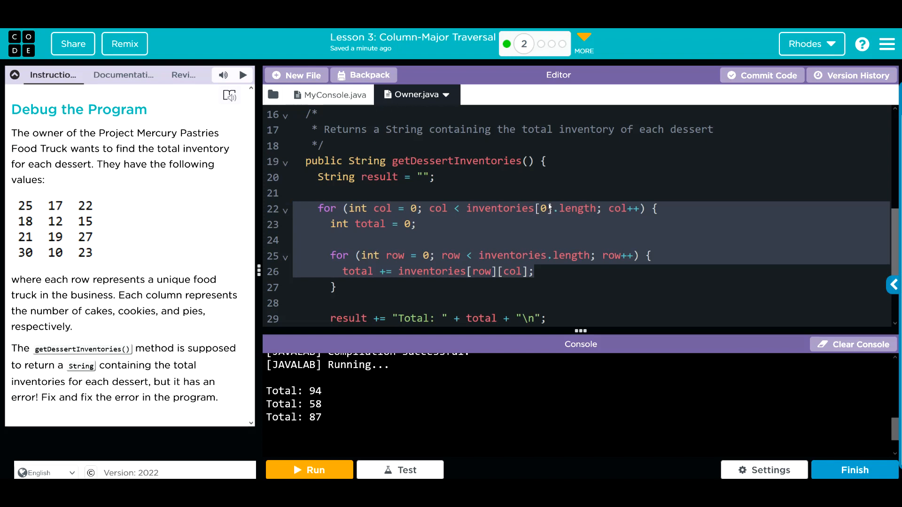
mouse_move(527, 162)
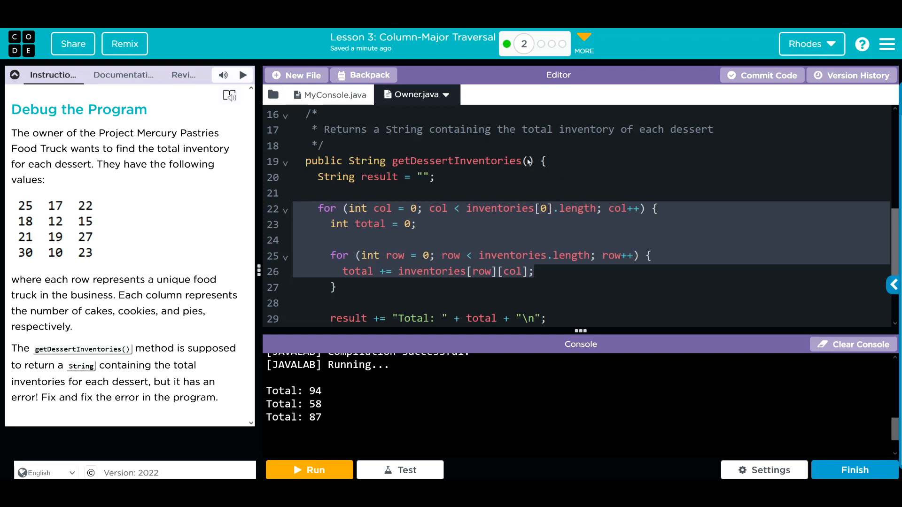